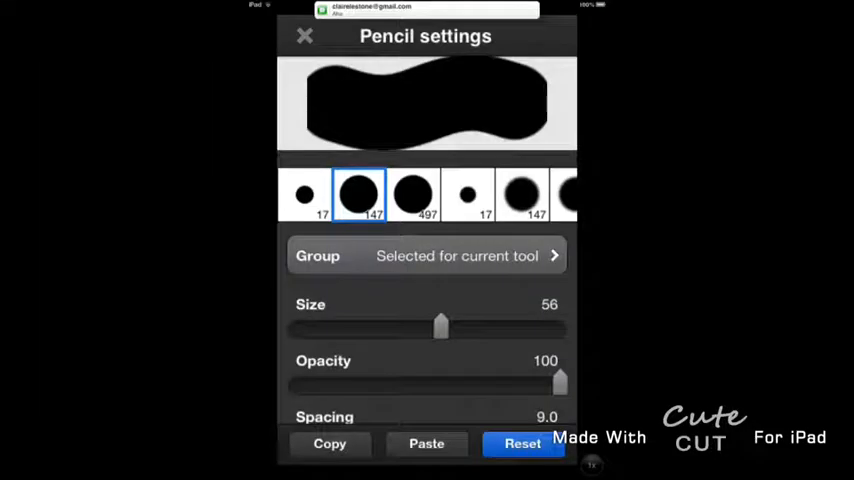
Dismiss the Pencil brush settings to reveal the green blob creature on the canvas.
left_click(304, 36)
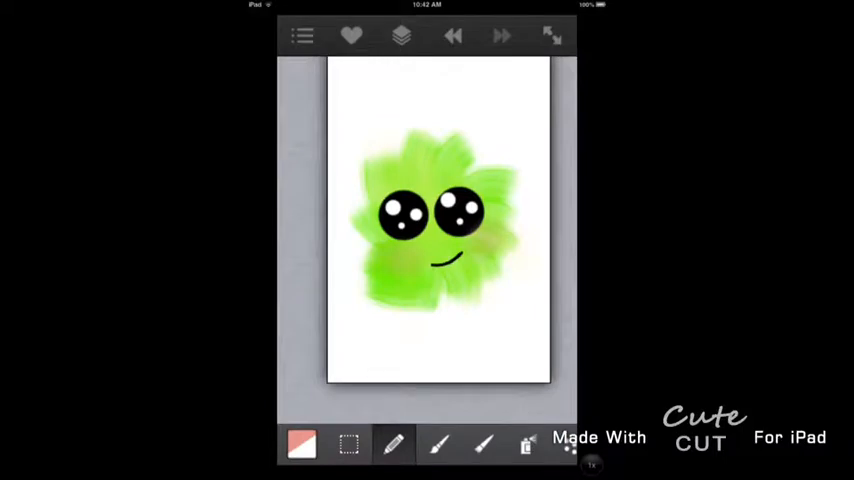